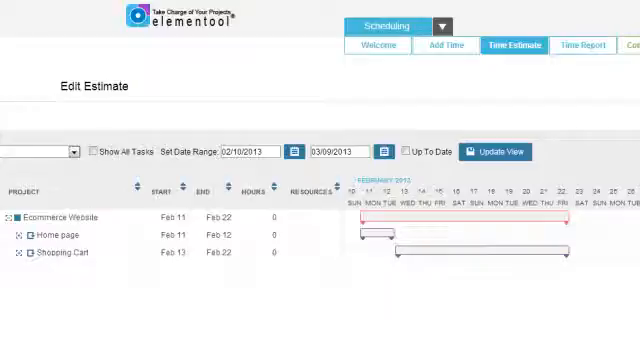
- Switch from the Ecommerce Website estimate chart to the Welcome tab
left_click(17, 250)
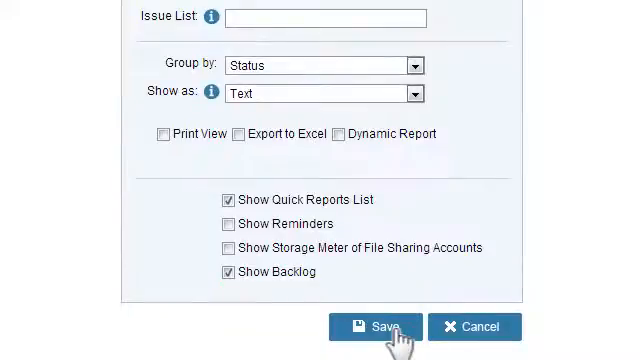
- Save welcome page settings with Show Backlog on, displaying the Backlog Chart
left_click(375, 327)
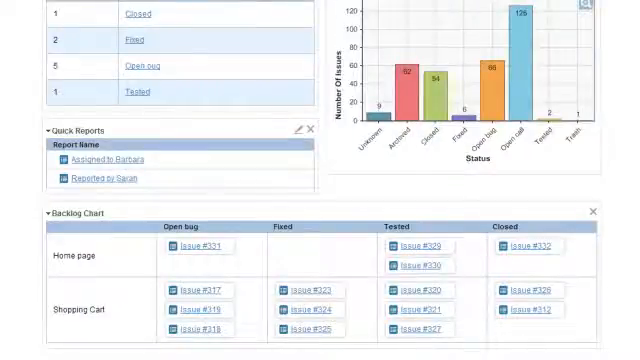